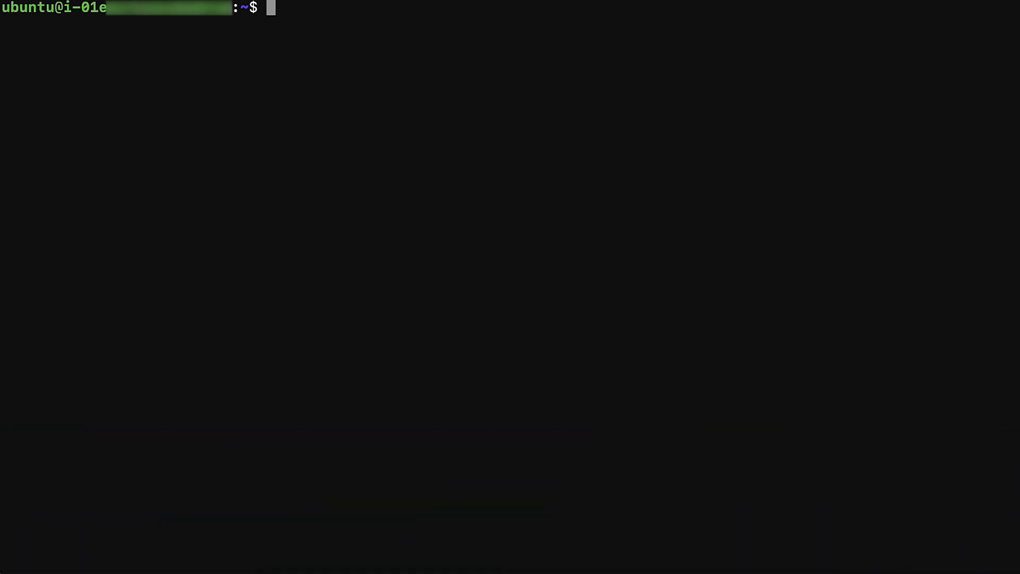
Check the OS release (Ubuntu 20.04.3 LTS) and enter 'sudo apt install ec2-instance-connect'
{"action": "type", "text": "cat /etc/os-release"}
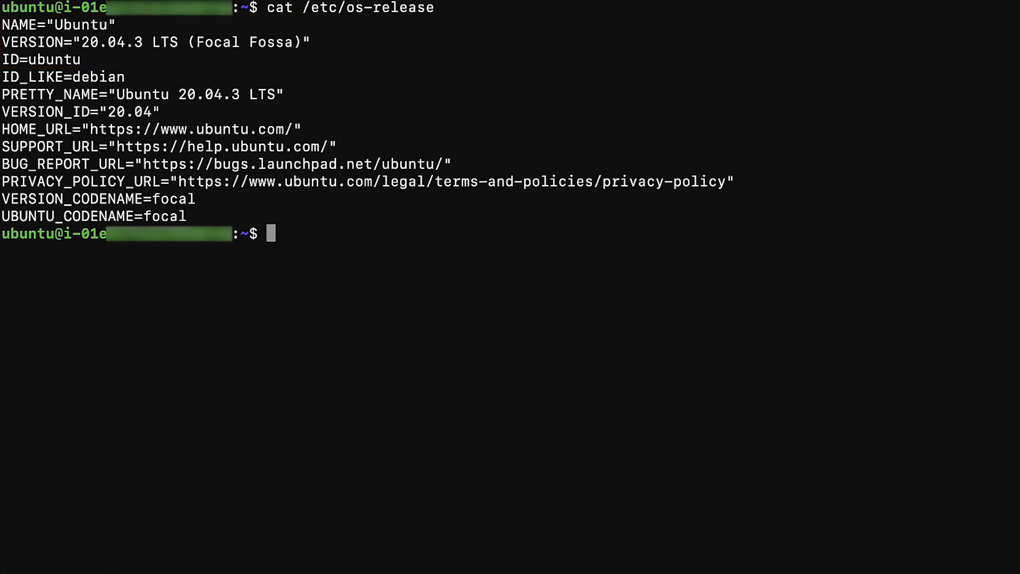
{"action": "type", "text": "sudo apt install ec2-instance-connect"}
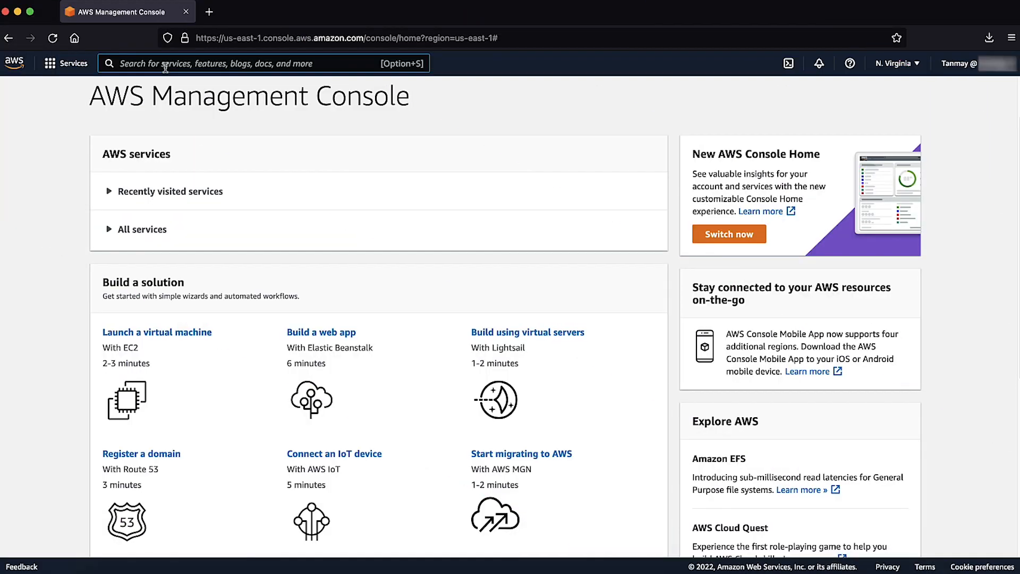
Search 'iam', open IAM Users, and open the user belonging to no group
{"action": "type", "text": "iam"}
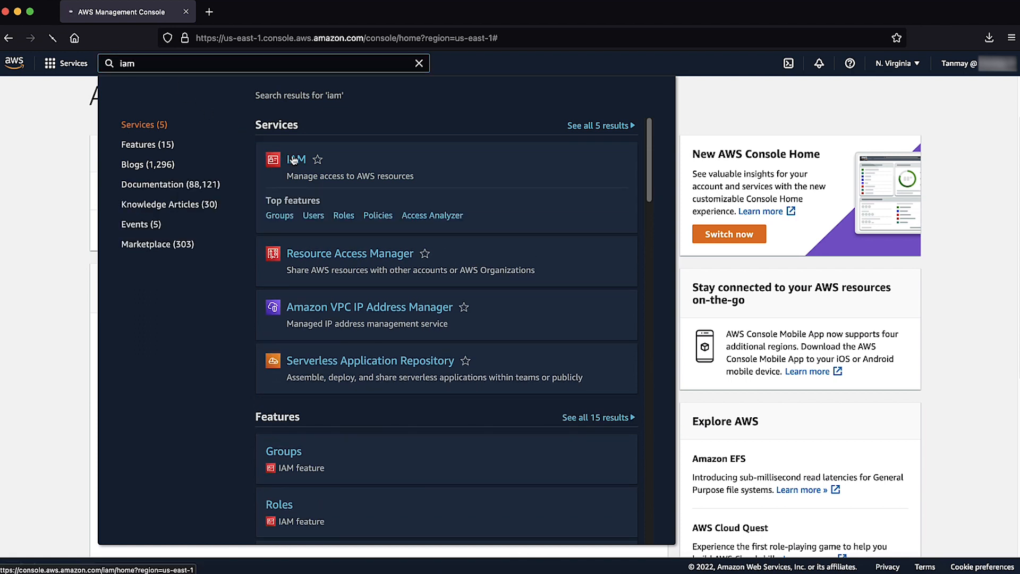
{"action": "left_click", "coordinate": [295, 160]}
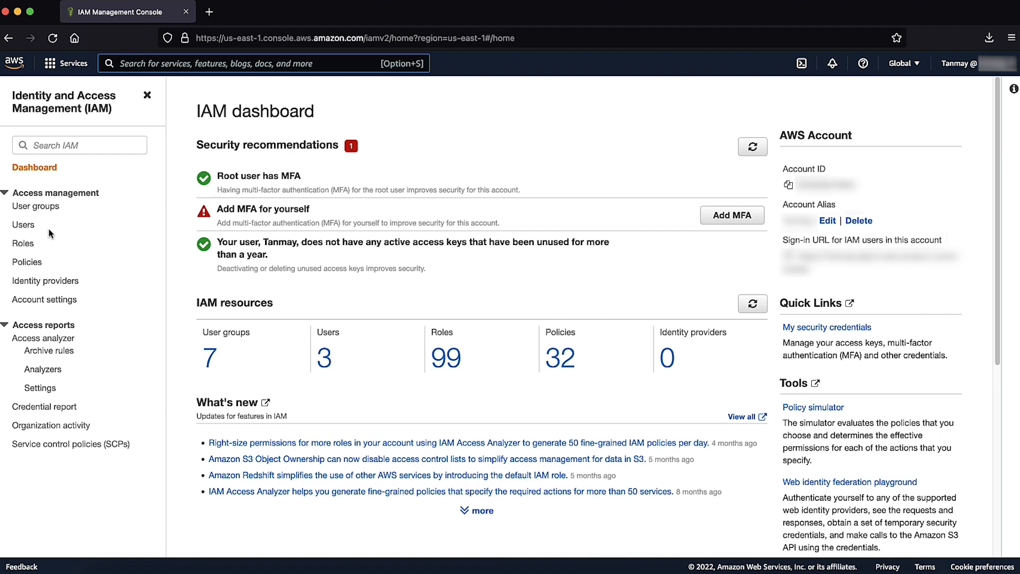
{"action": "left_click", "coordinate": [24, 224]}
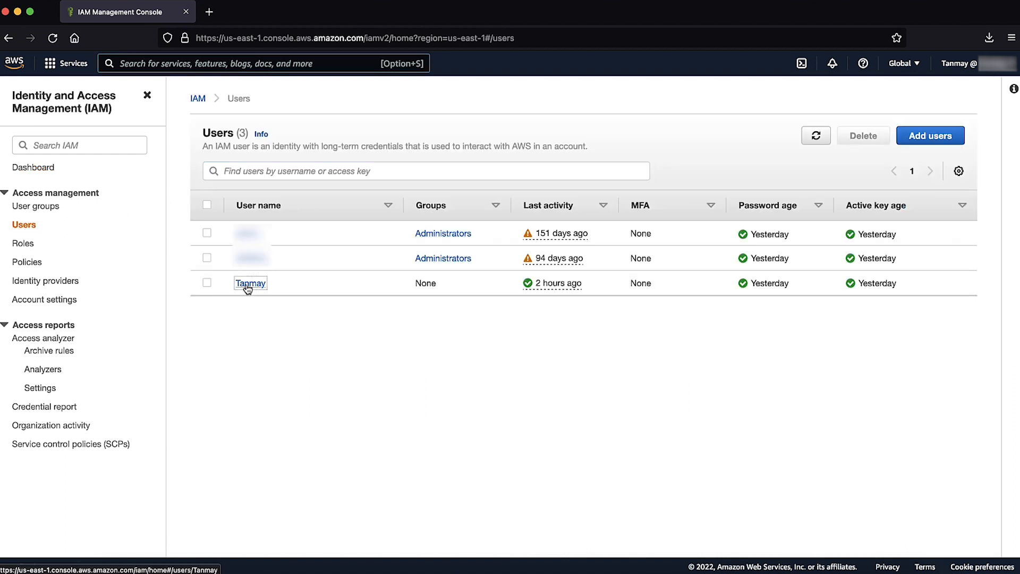
{"action": "left_click", "coordinate": [250, 283]}
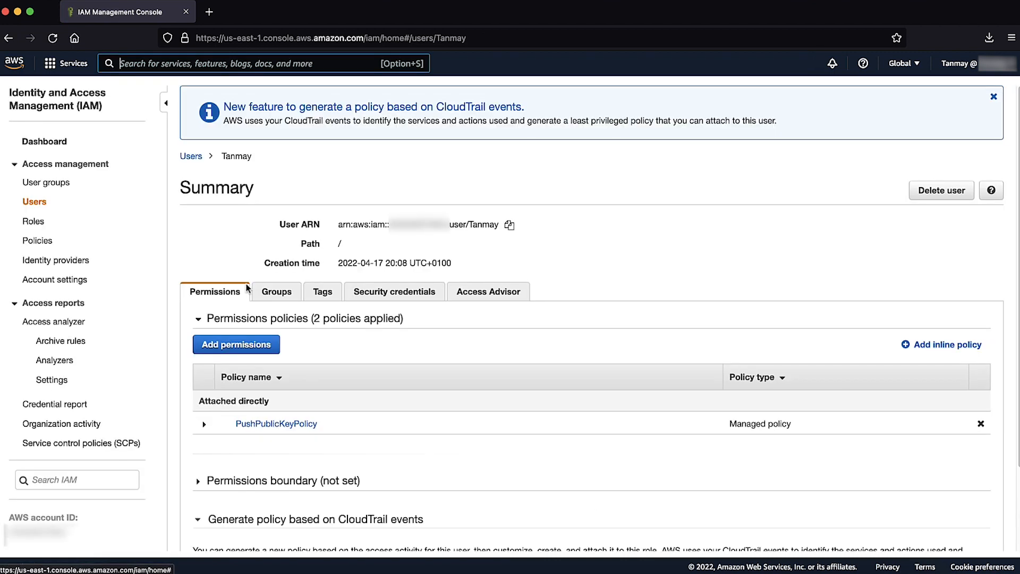
Open PushPublicKeyPolicy to view its SendSSHPublicKey JSON document
{"action": "left_click", "coordinate": [277, 423]}
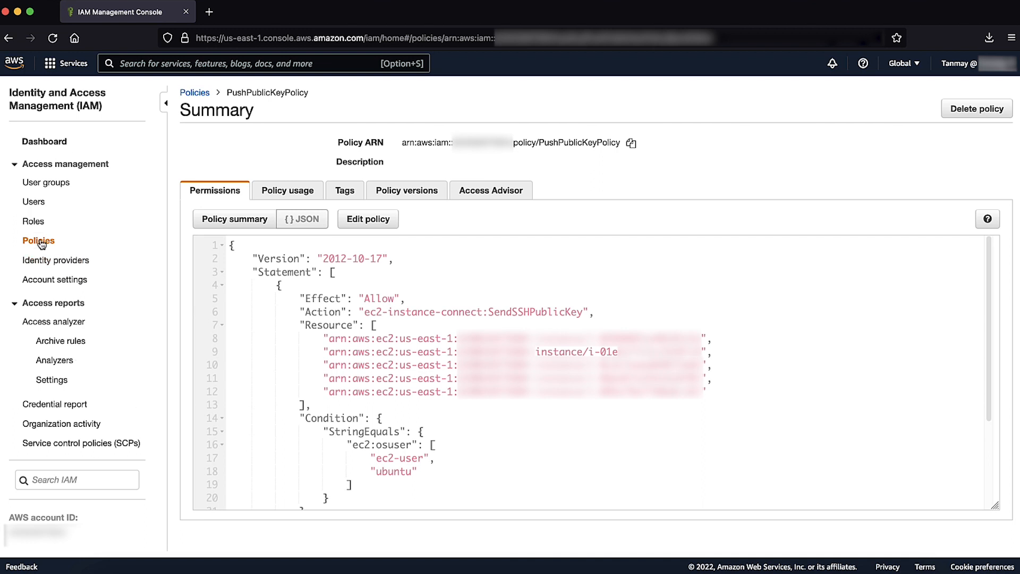
Start a new policy in the JSON editor with SendSSHPublicKey and DescribeInstances statements
{"action": "left_click", "coordinate": [37, 240]}
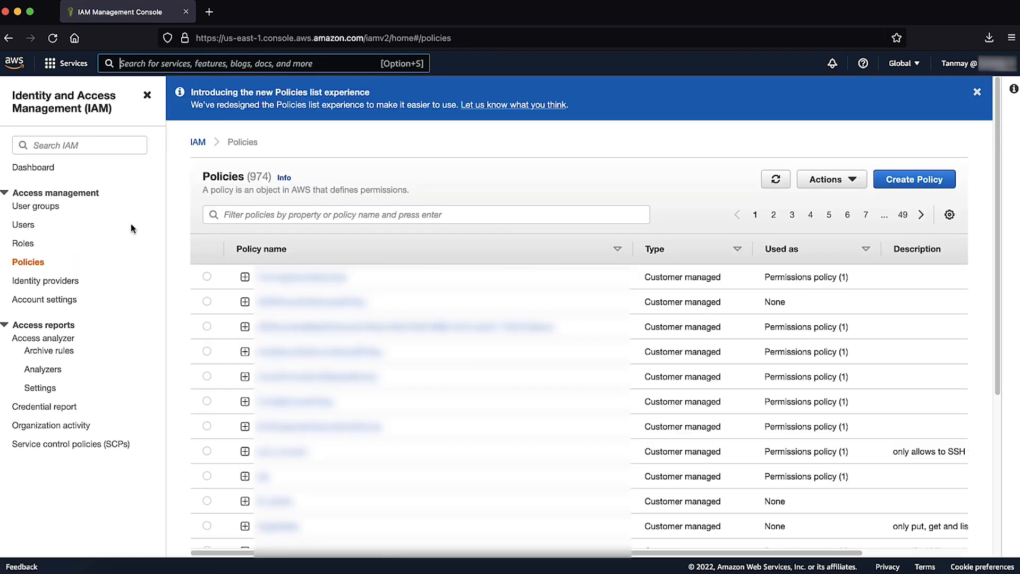
{"action": "left_click", "coordinate": [914, 179]}
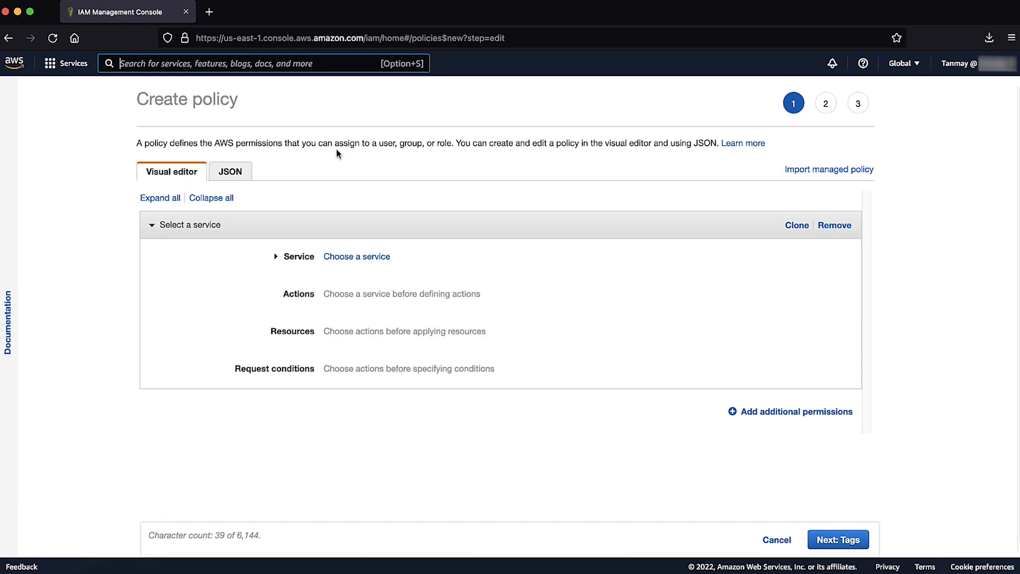
{"action": "left_click", "coordinate": [230, 171]}
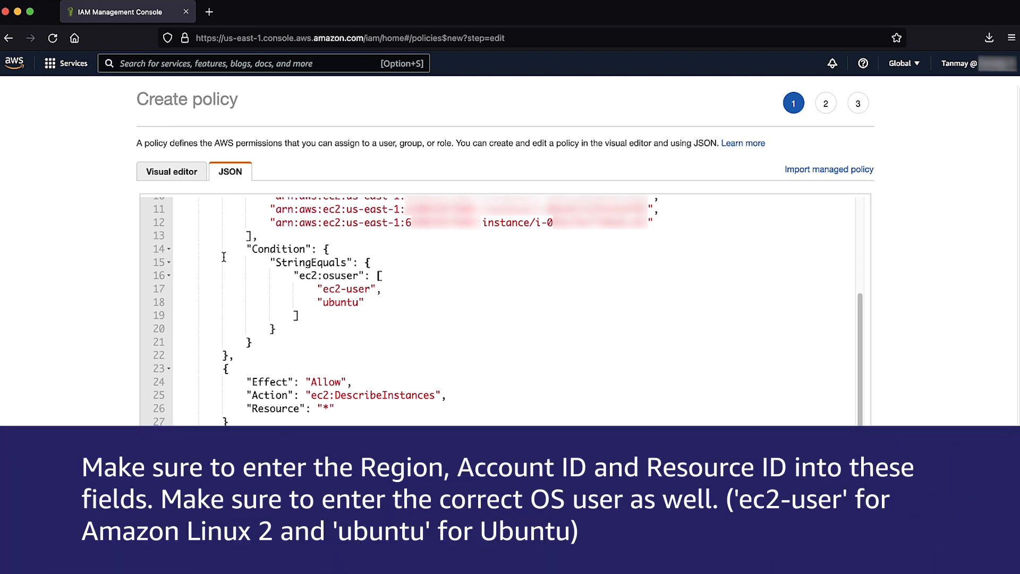
{"action": "double_click", "coordinate": [408, 223]}
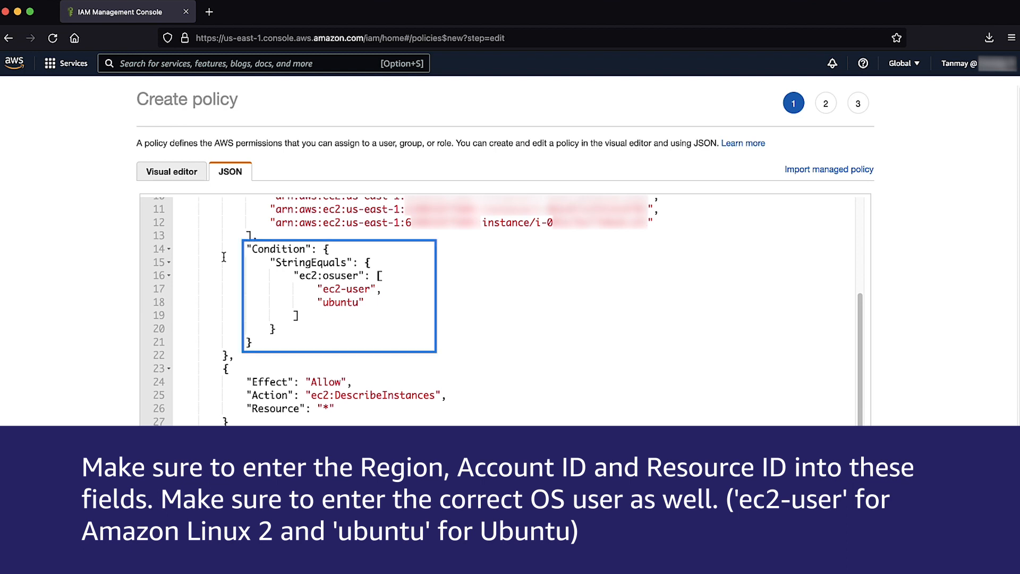
Skip tags, name the policy EC2InstanceConnectkcVideos, and create it
{"action": "left_click", "coordinate": [833, 539]}
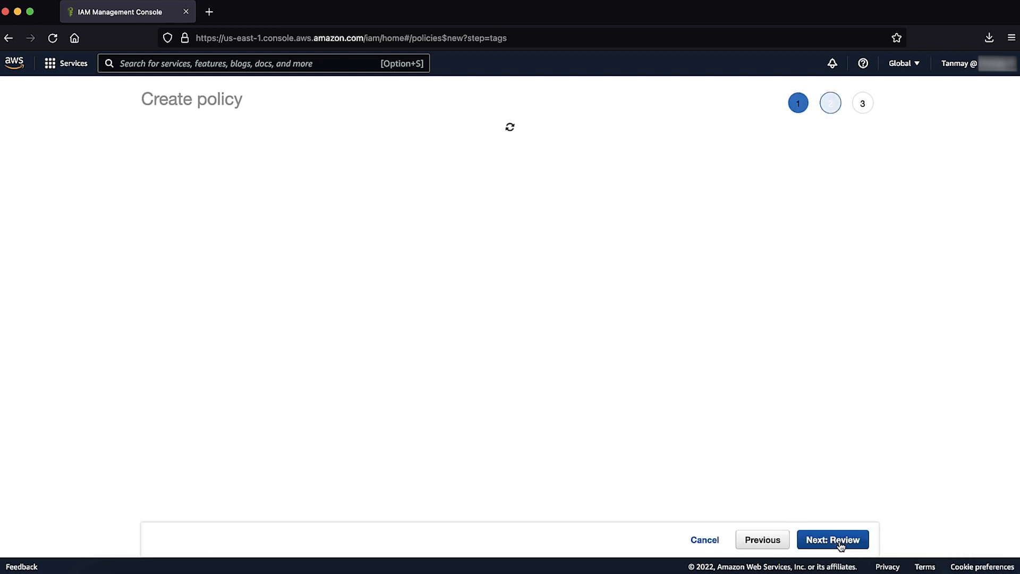
{"action": "left_click", "coordinate": [838, 540]}
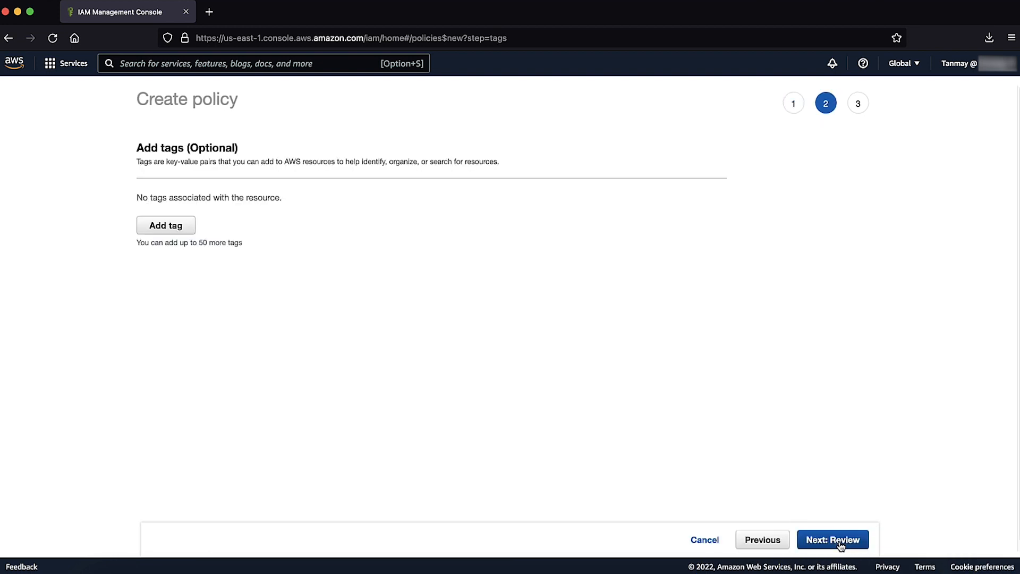
{"action": "left_click", "coordinate": [834, 540]}
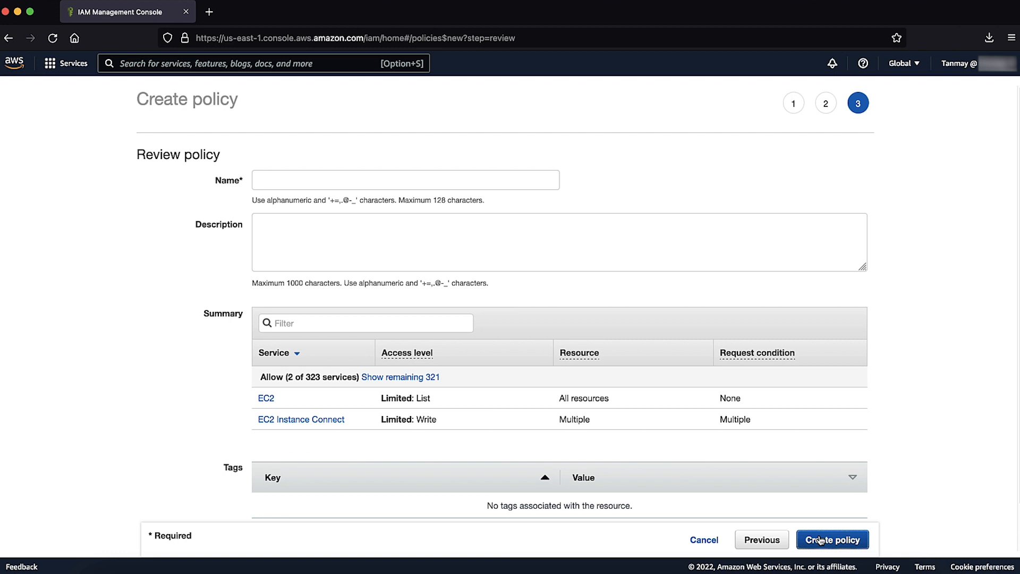
{"action": "type", "text": "EC2InstanceConnectkc"}
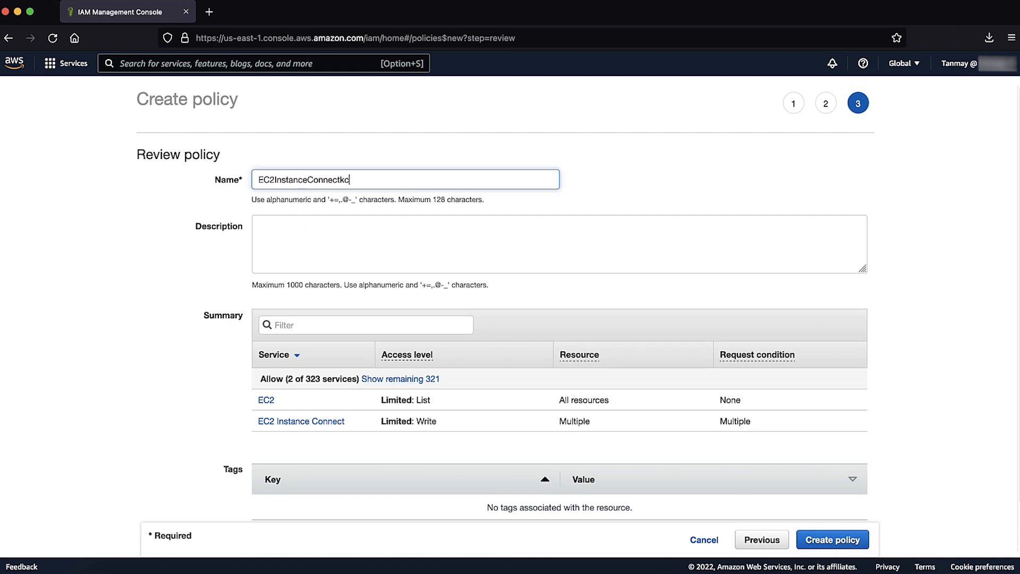
{"action": "left_click", "coordinate": [832, 539]}
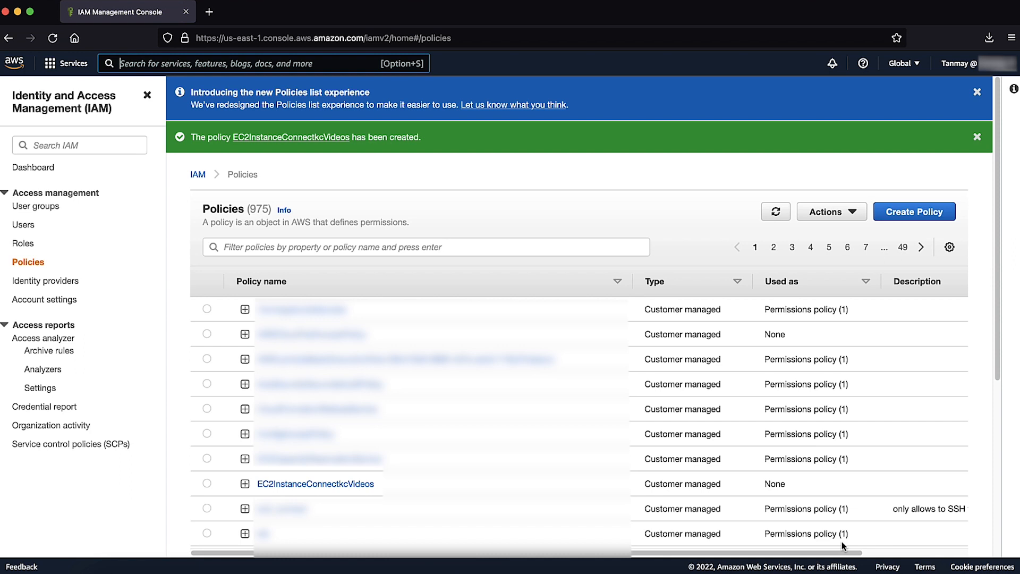
{"action": "mouse_move", "coordinate": [52, 214]}
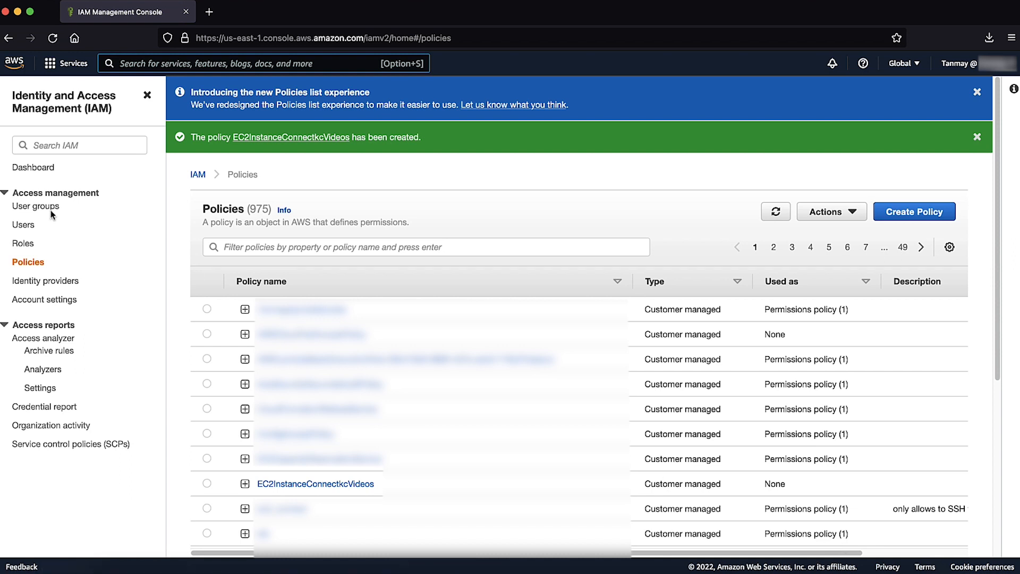
Open the no-group user from IAM Users and begin adding permissions
{"action": "left_click", "coordinate": [23, 225]}
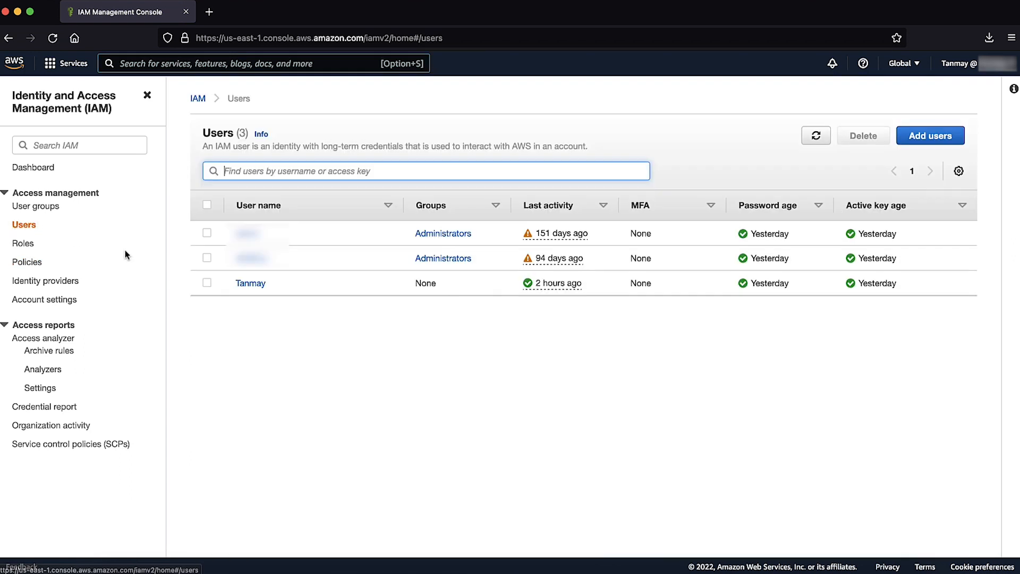
{"action": "left_click", "coordinate": [250, 283]}
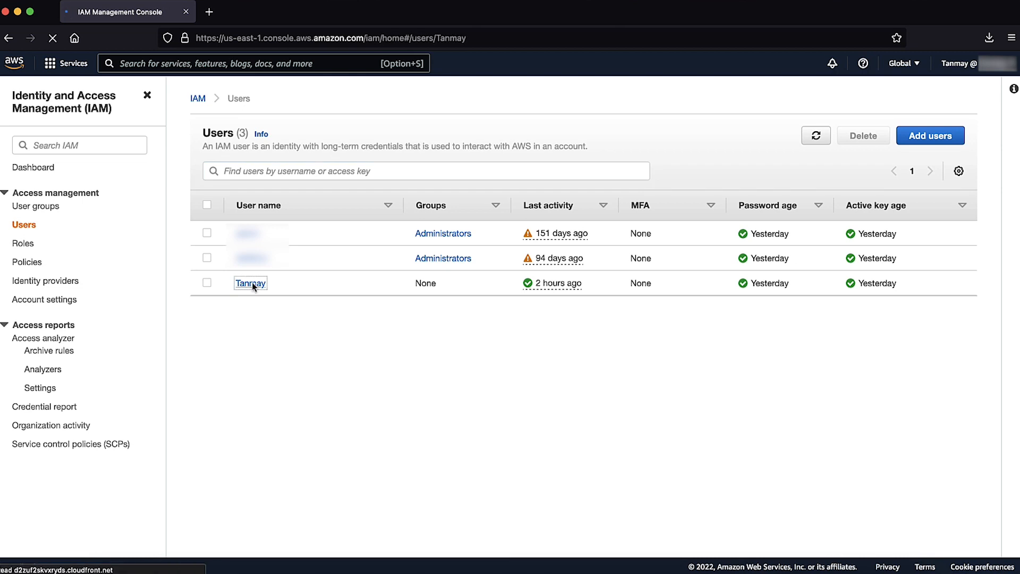
{"action": "left_click", "coordinate": [250, 283]}
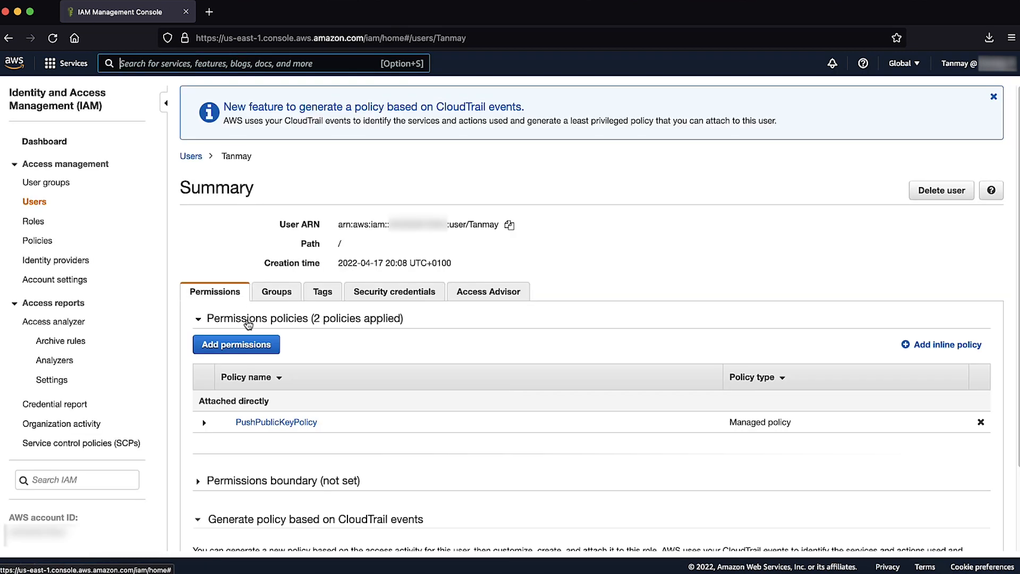
{"action": "left_click", "coordinate": [235, 343]}
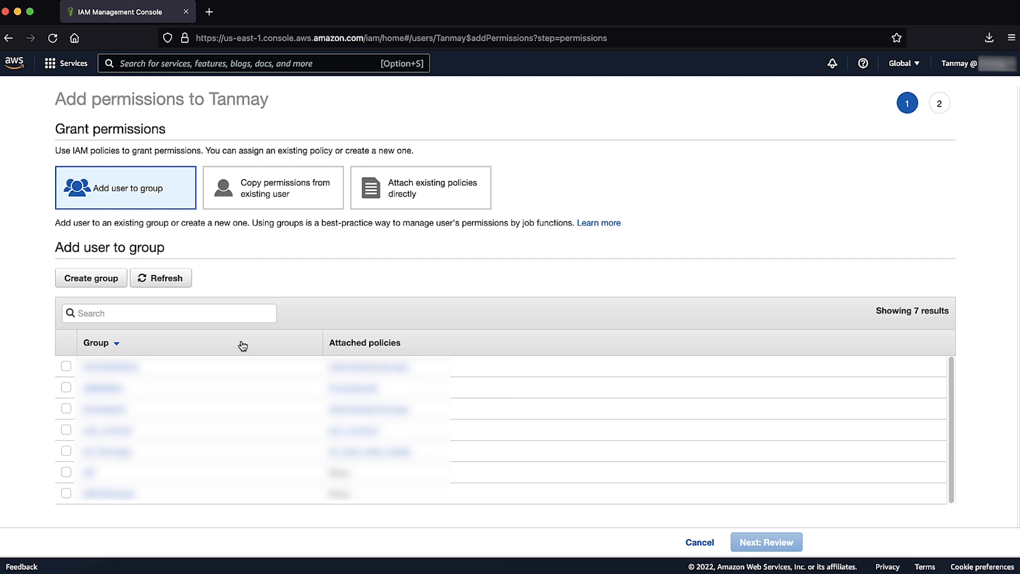
{"action": "mouse_move", "coordinate": [414, 193]}
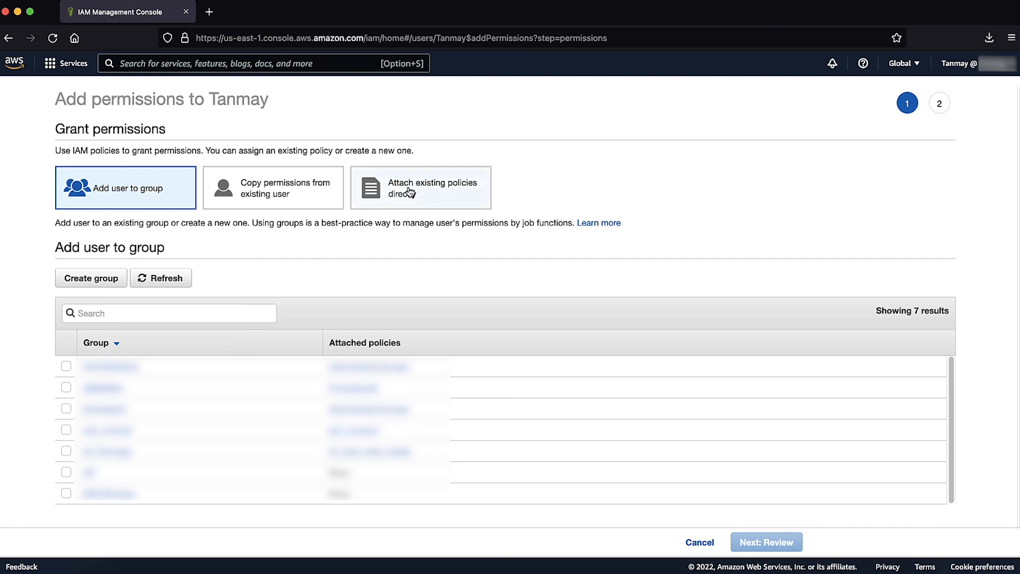
Search 'ec2instance', select EC2InstanceConnectkcVideos, and attach it directly to the user
{"action": "left_click", "coordinate": [421, 187]}
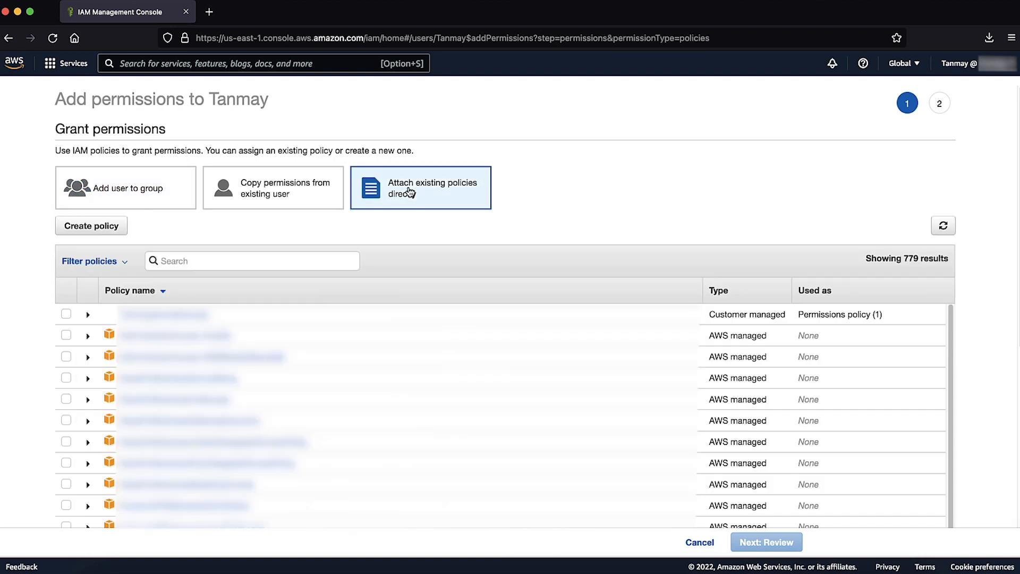
{"action": "type", "text": "e"}
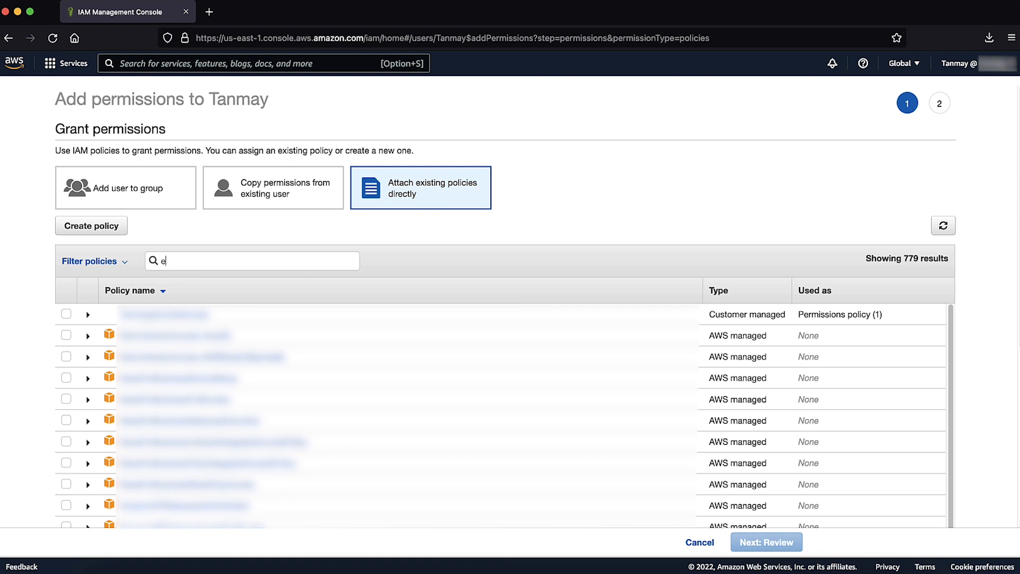
{"action": "type", "text": "c2instance"}
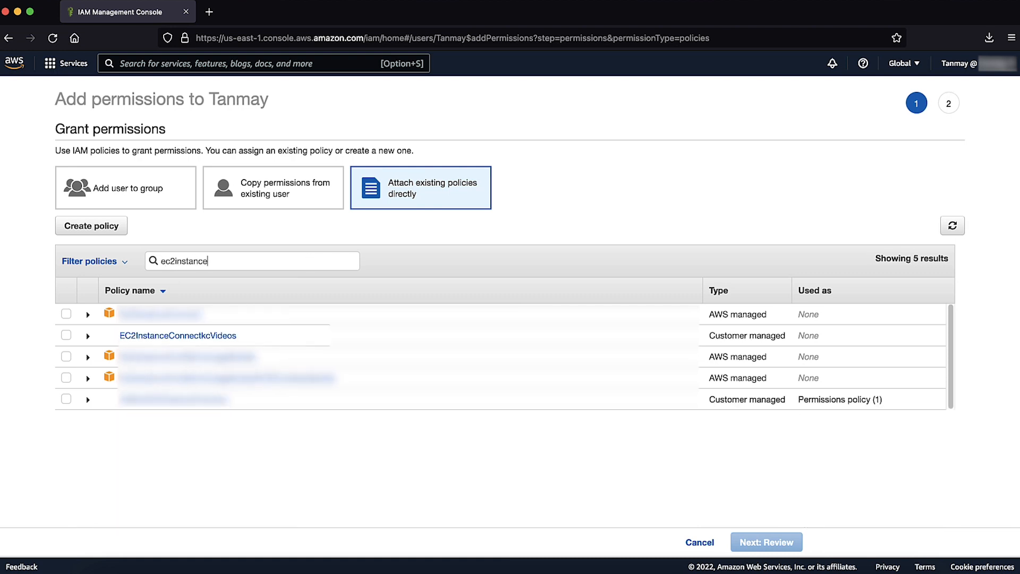
{"action": "mouse_move", "coordinate": [67, 340]}
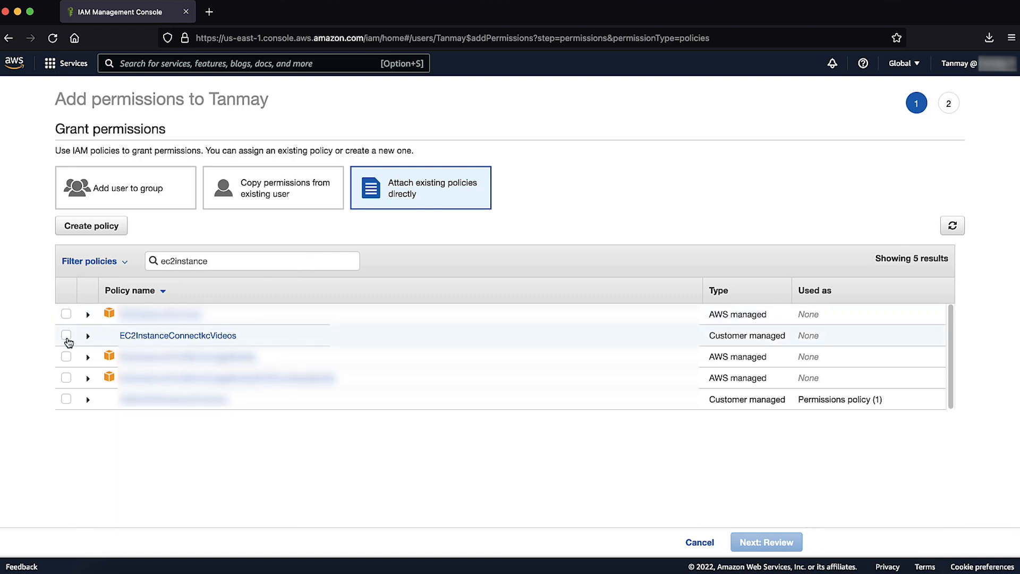
{"action": "left_click", "coordinate": [65, 336]}
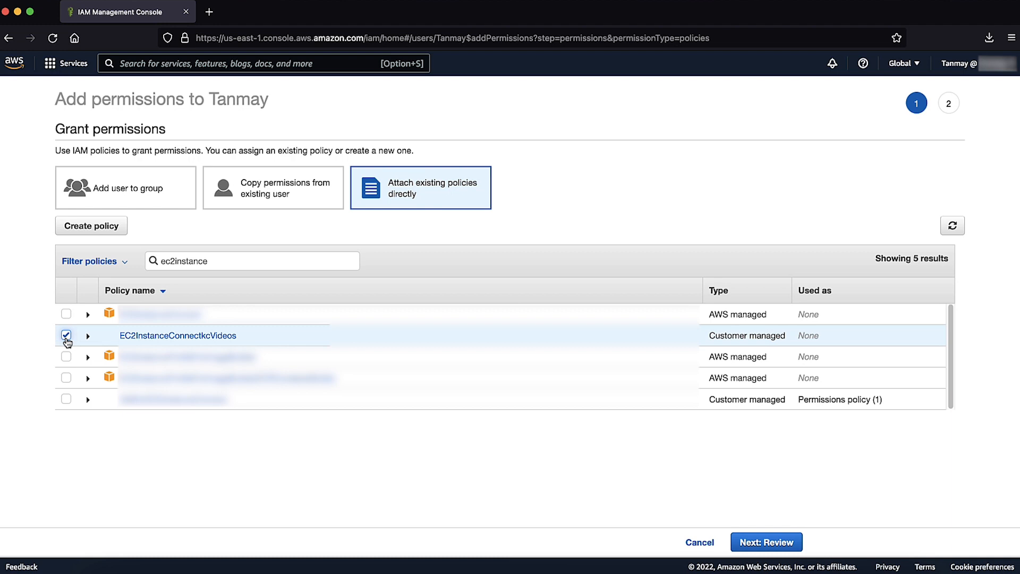
{"action": "left_click", "coordinate": [766, 541]}
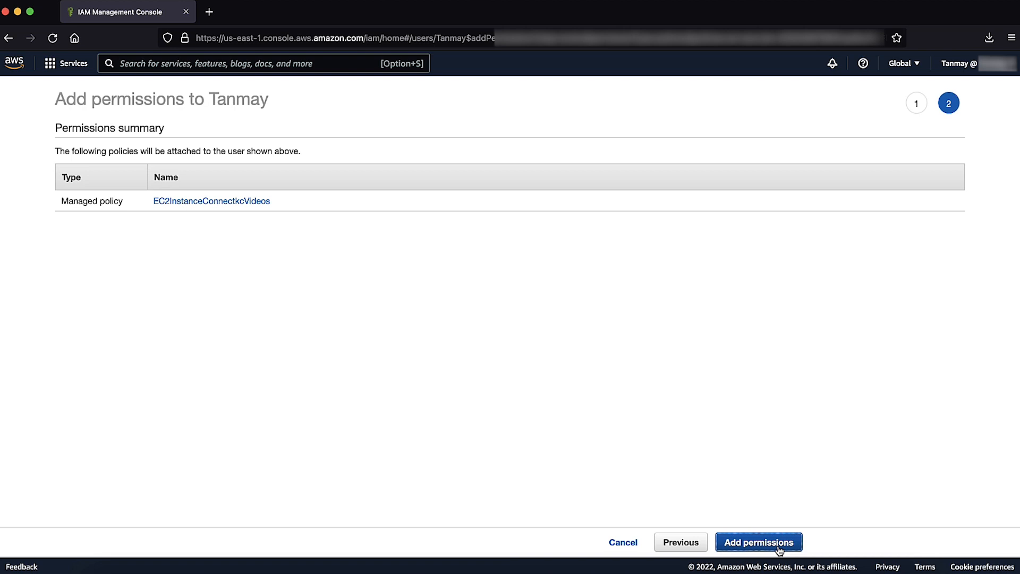
{"action": "left_click", "coordinate": [756, 542]}
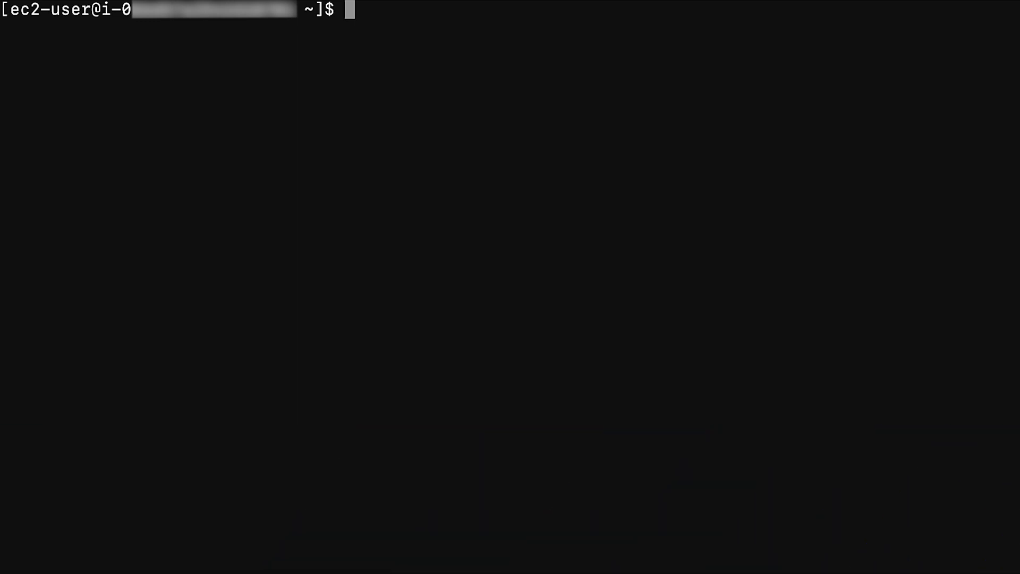
Run curl with jq to list us-east-1 EC2_INSTANCE_CONNECT IP prefixes
{"action": "type", "text": "curl -s http"}
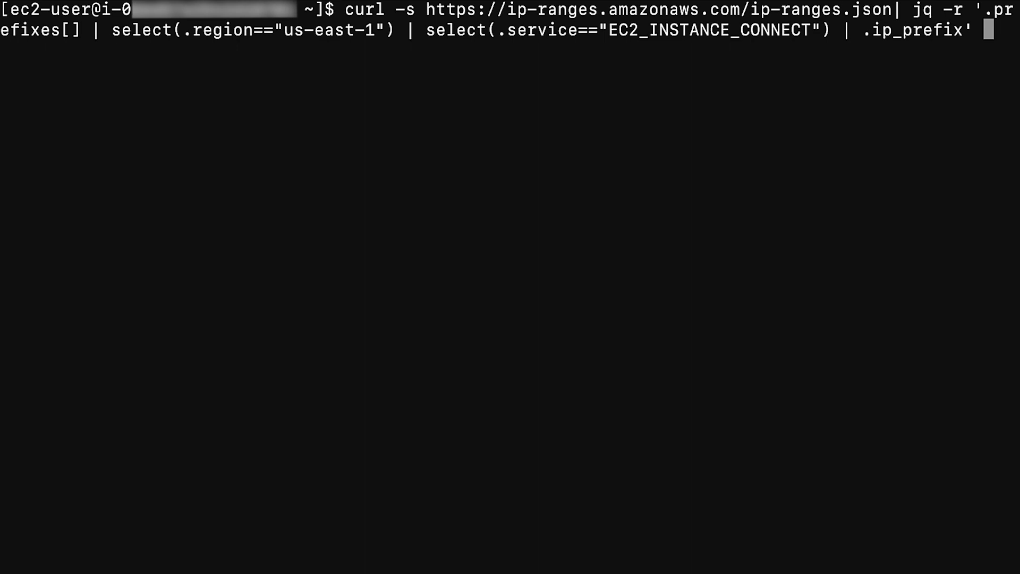
{"action": "key", "text": "Enter"}
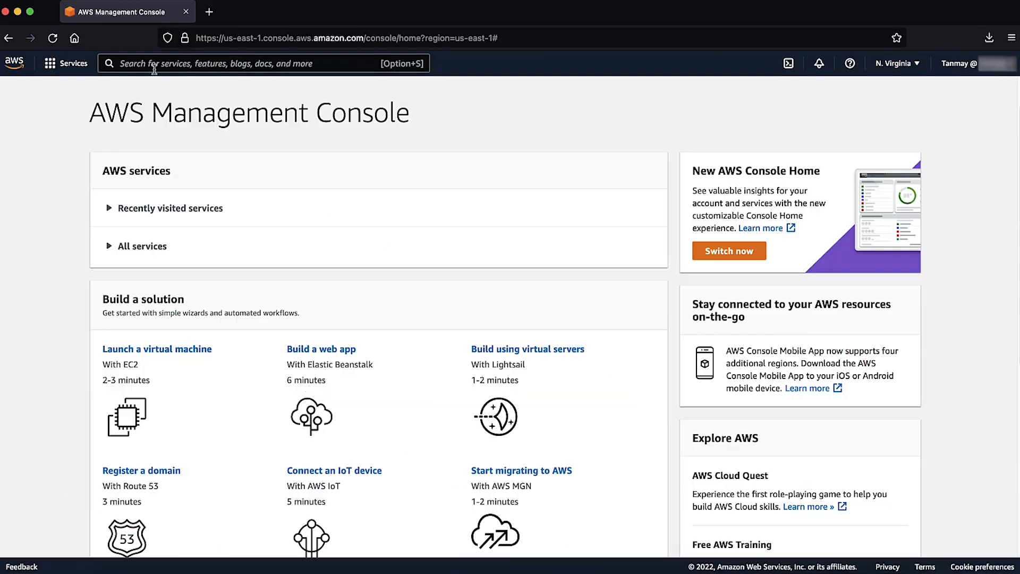
Search 'ec2', select the Ubuntu Private instance, and open its launch-wizard-3 group
{"action": "type", "text": "ec2"}
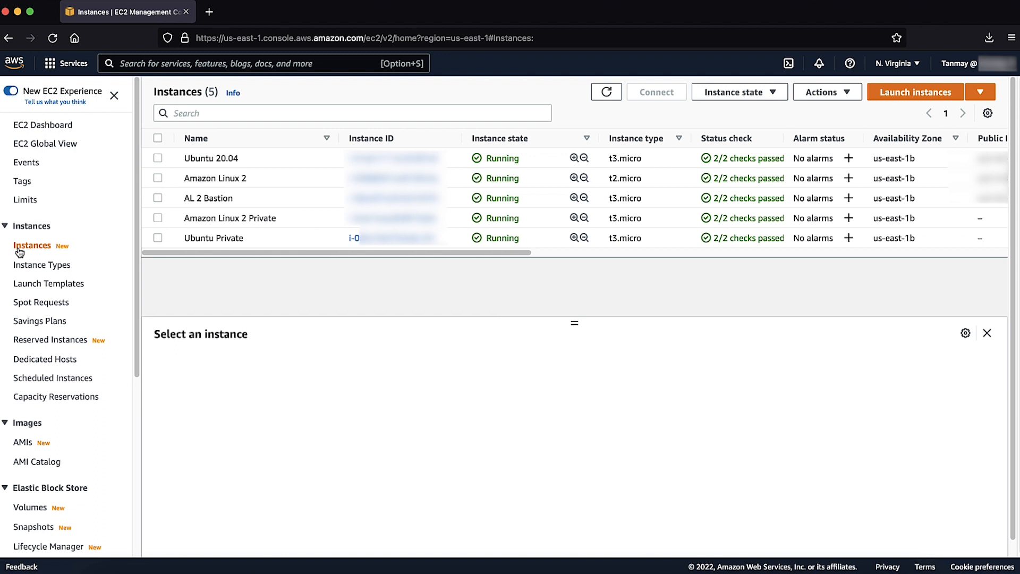
{"action": "left_click", "coordinate": [213, 237]}
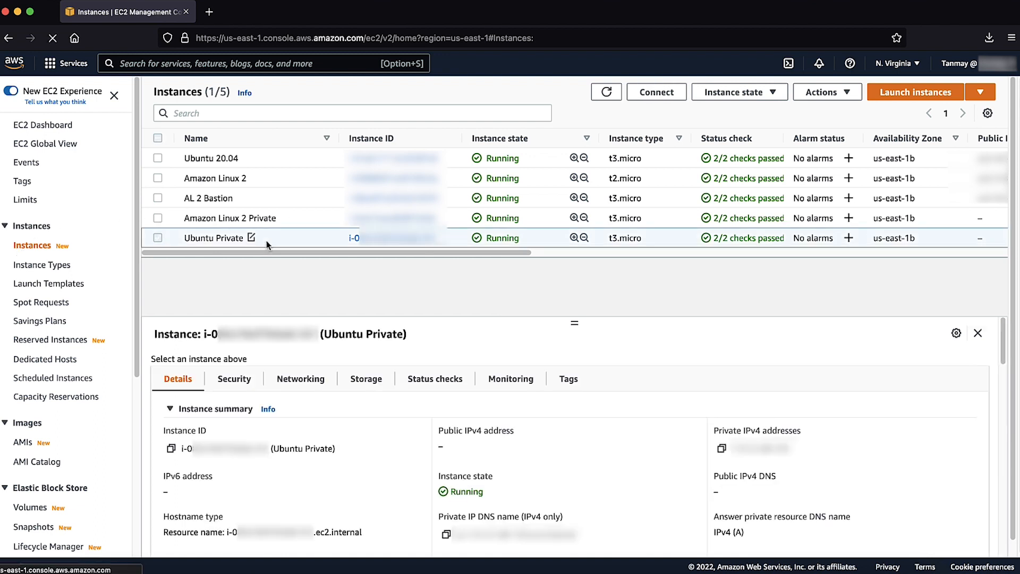
{"action": "left_click", "coordinate": [157, 238]}
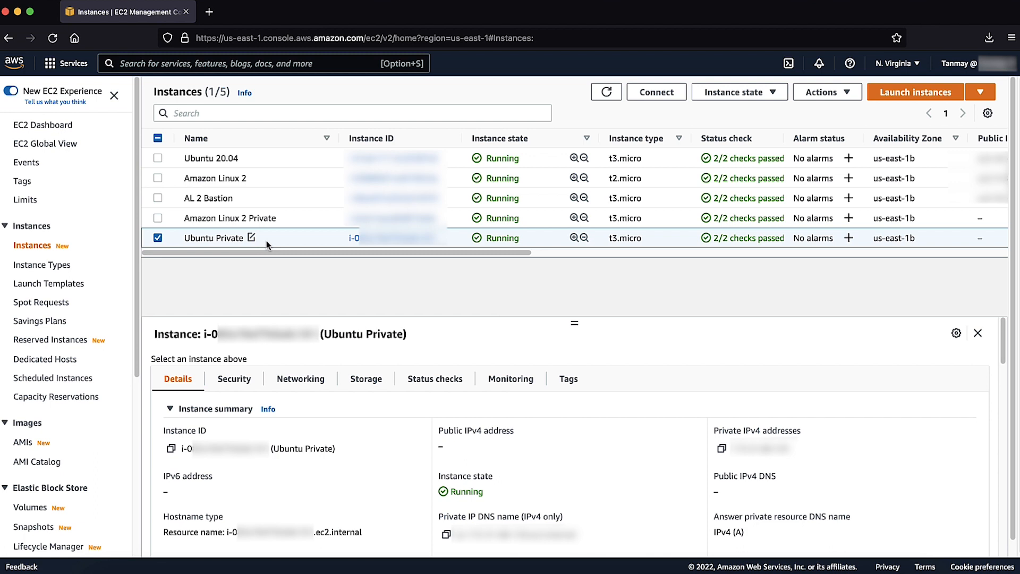
{"action": "left_click", "coordinate": [233, 379]}
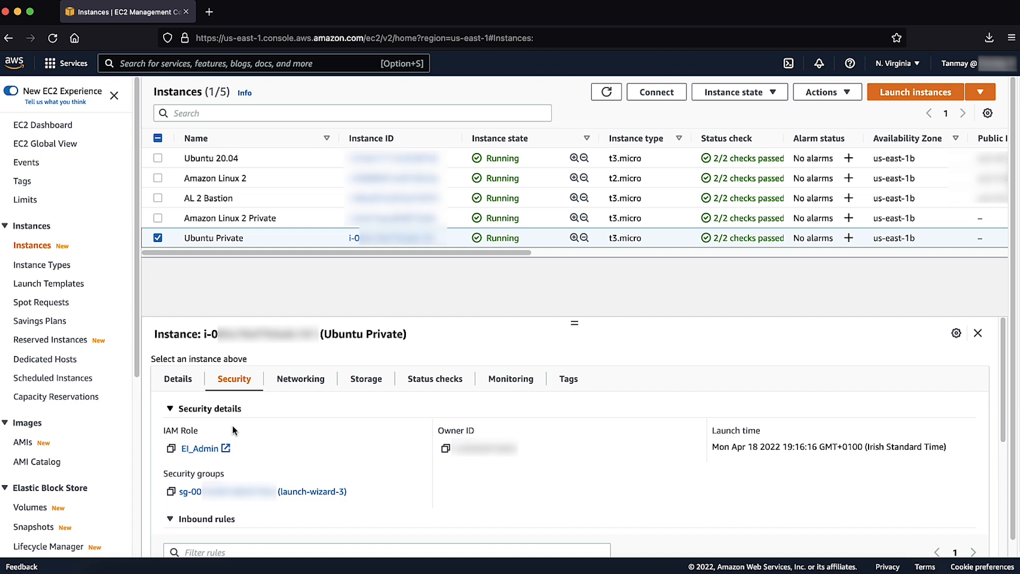
{"action": "left_click", "coordinate": [189, 492]}
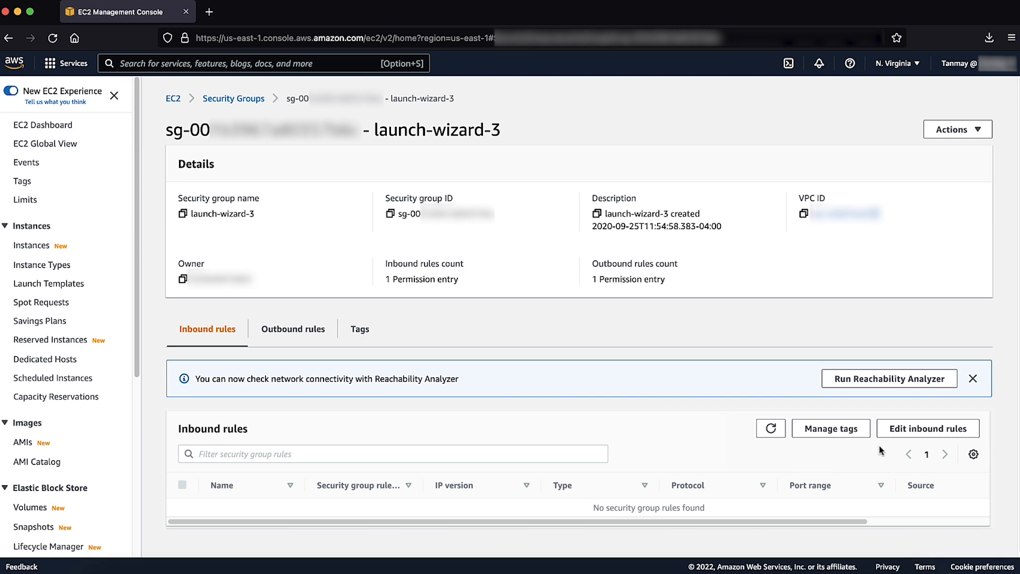
{"action": "mouse_move", "coordinate": [472, 547]}
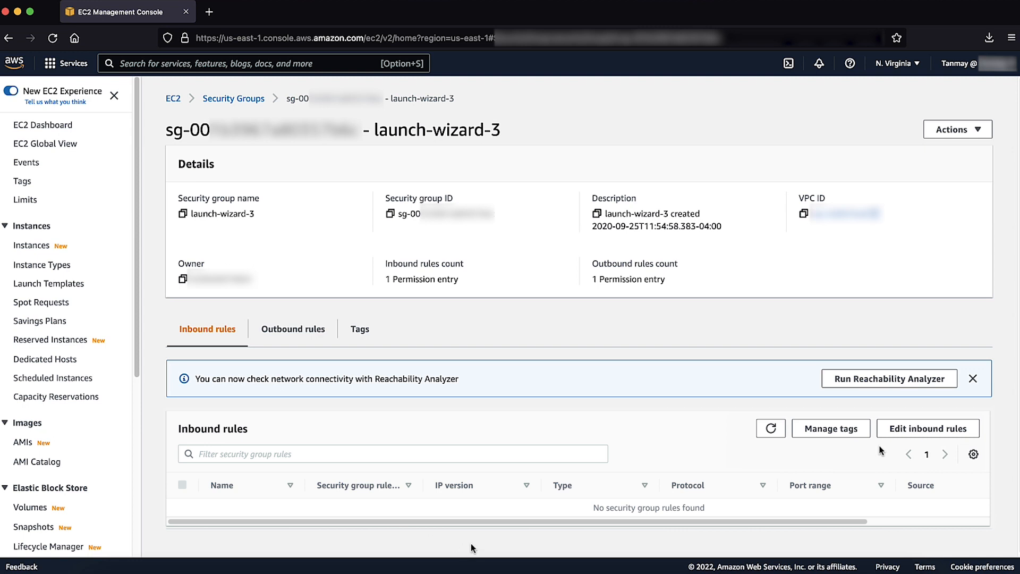
{"action": "mouse_move", "coordinate": [515, 535]}
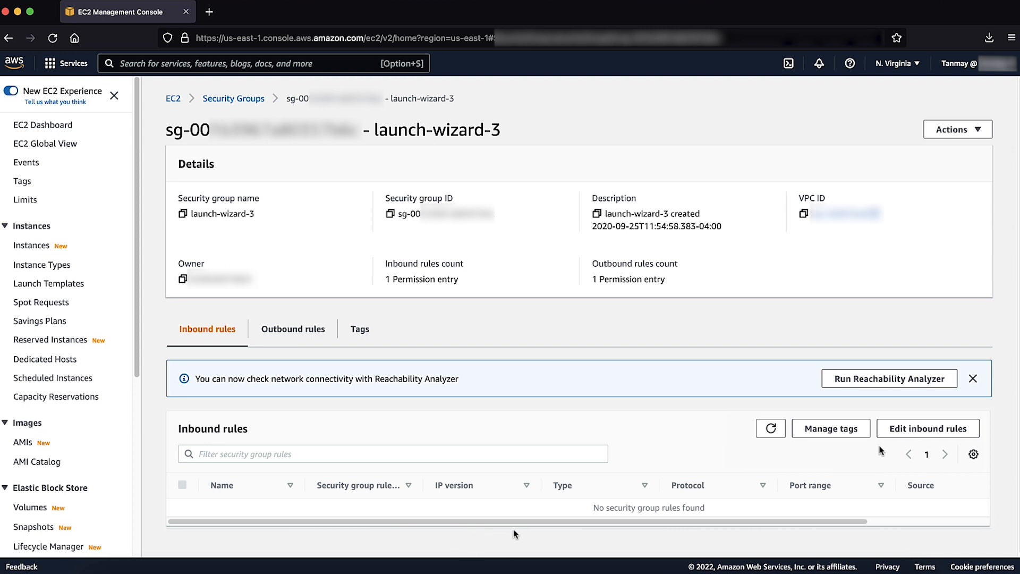
Open the inbound rules editor for launch-wizard-3
{"action": "left_click", "coordinate": [927, 428]}
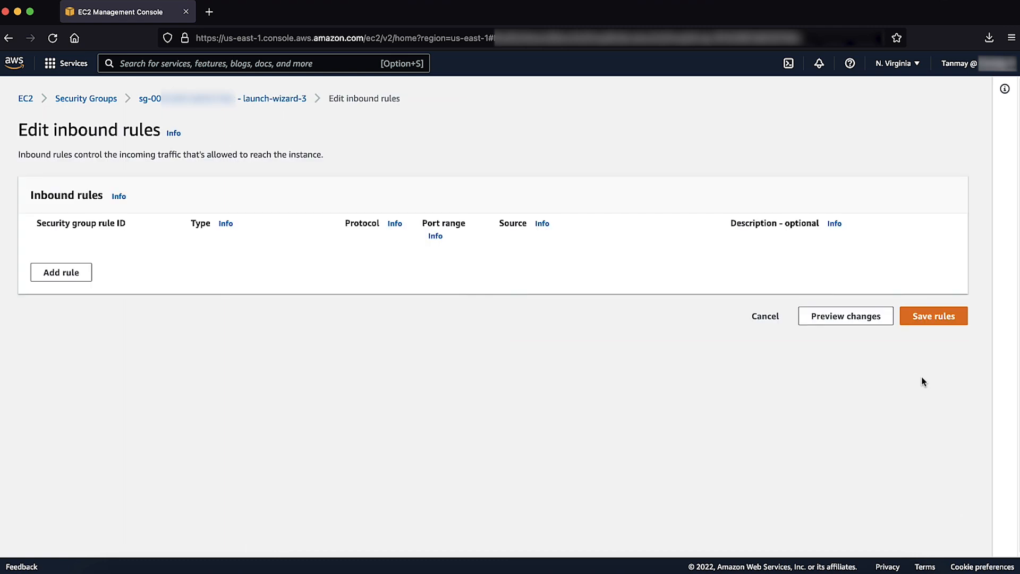
Add a Custom TCP rule on port 22 from 18.206.107.24/29 and save
{"action": "left_click", "coordinate": [60, 272]}
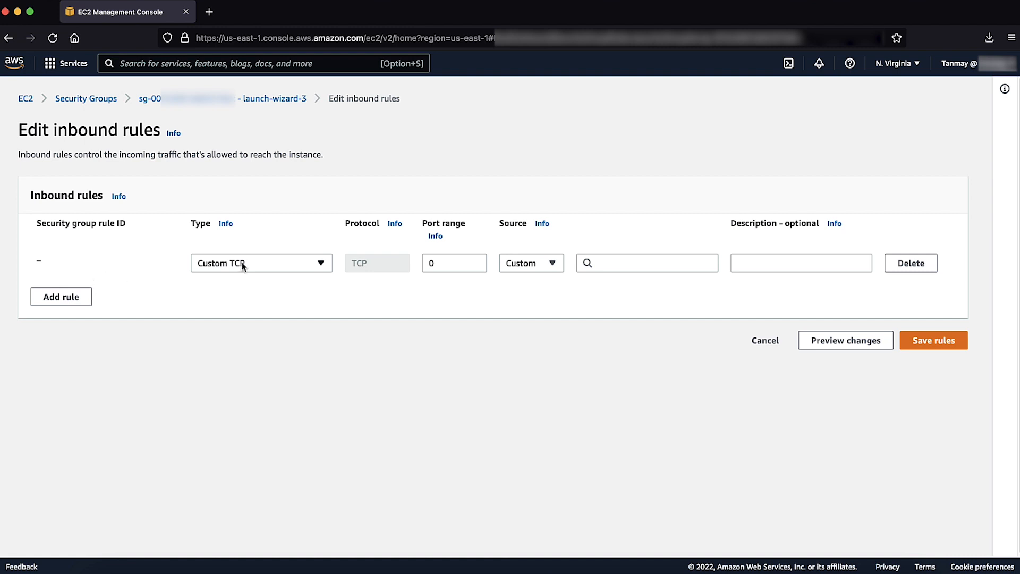
{"action": "left_click", "coordinate": [454, 263]}
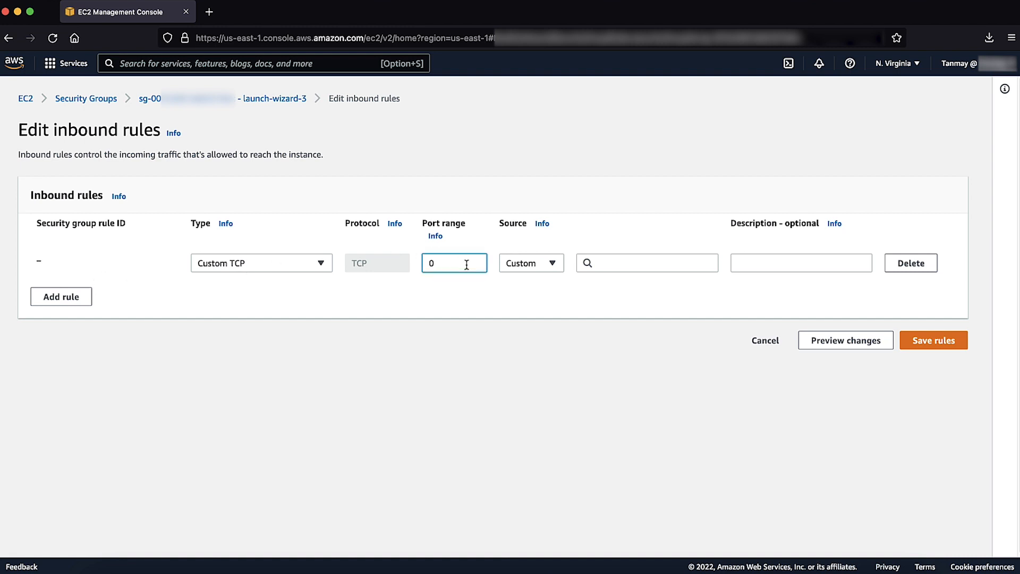
{"action": "type", "text": "22"}
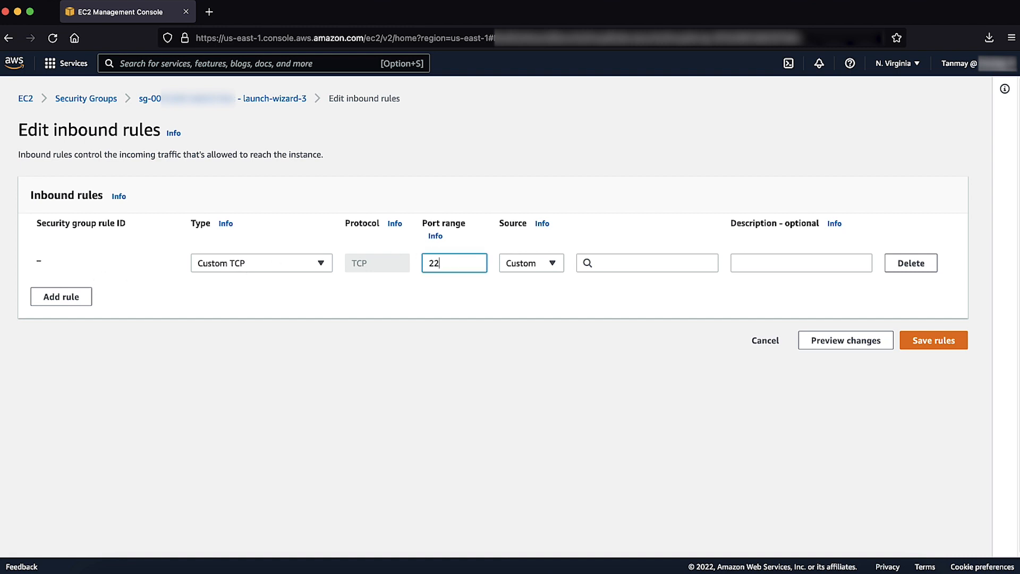
{"action": "type", "text": "18.206.107.24/29"}
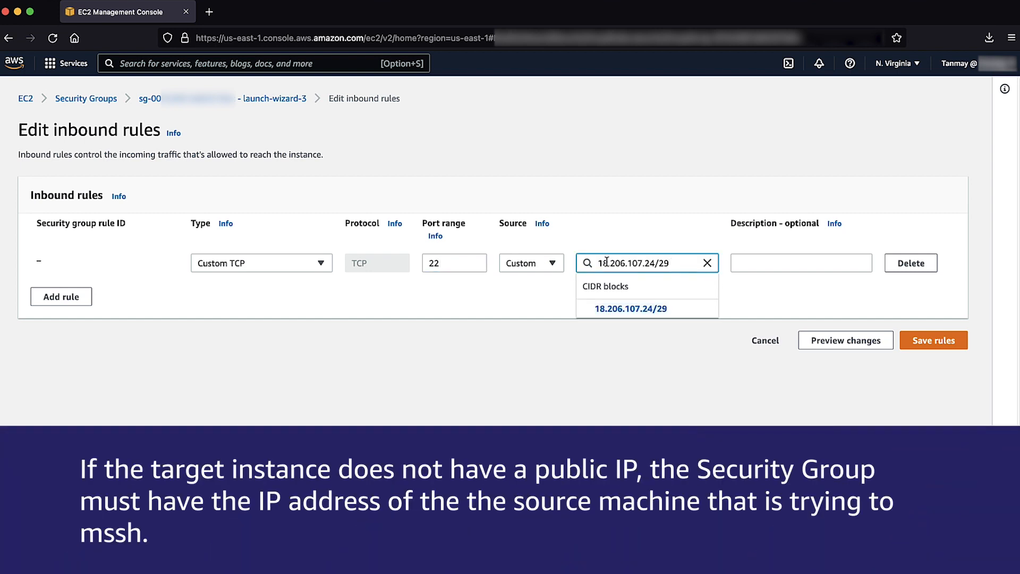
{"action": "left_click", "coordinate": [630, 308]}
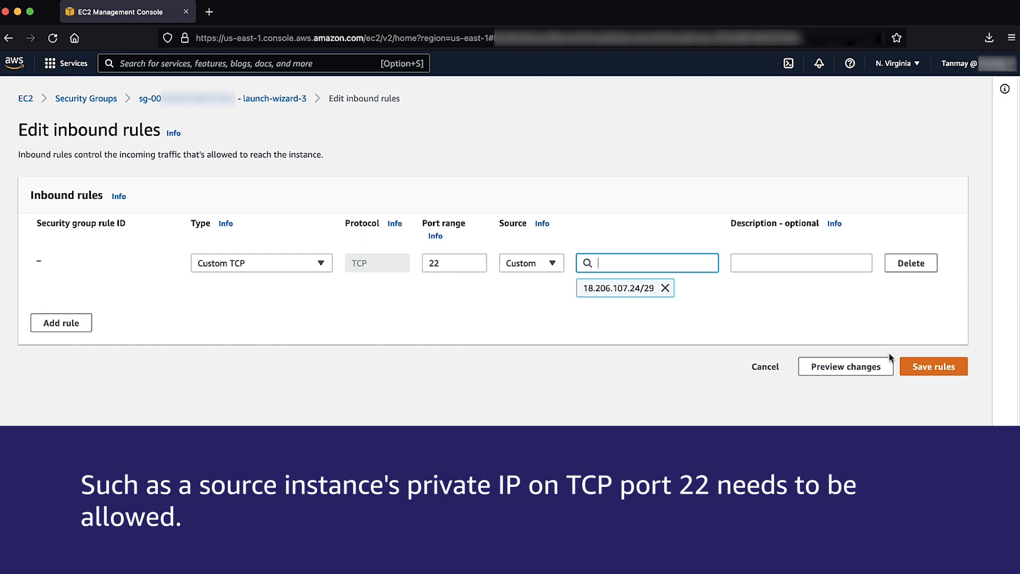
{"action": "left_click", "coordinate": [933, 366]}
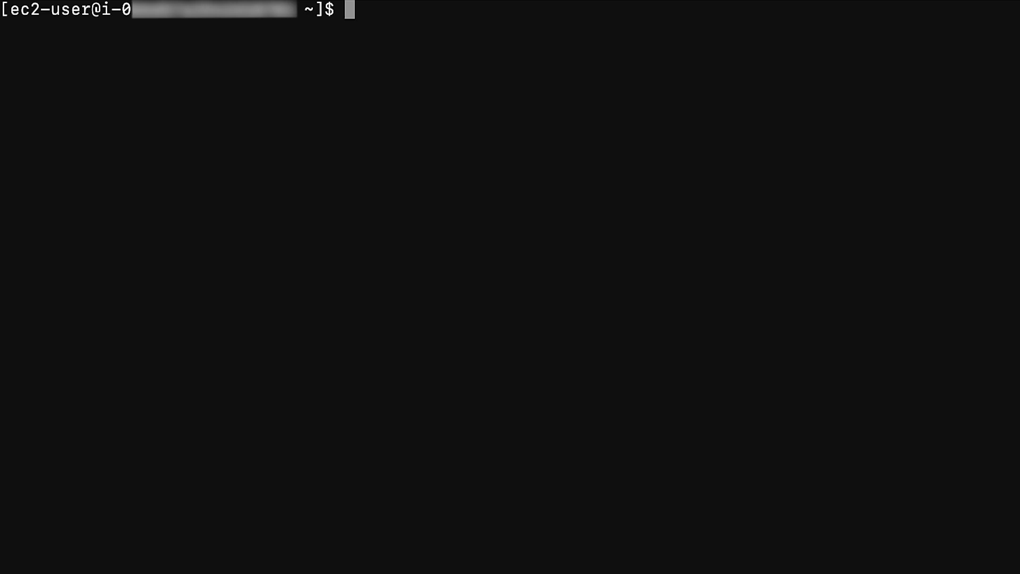
Install python37 via yum, bootstrap pip with get-pip.py, then pip3 install ec2instanceconnectcli
{"action": "type", "text": "sudo yum install -y python37"}
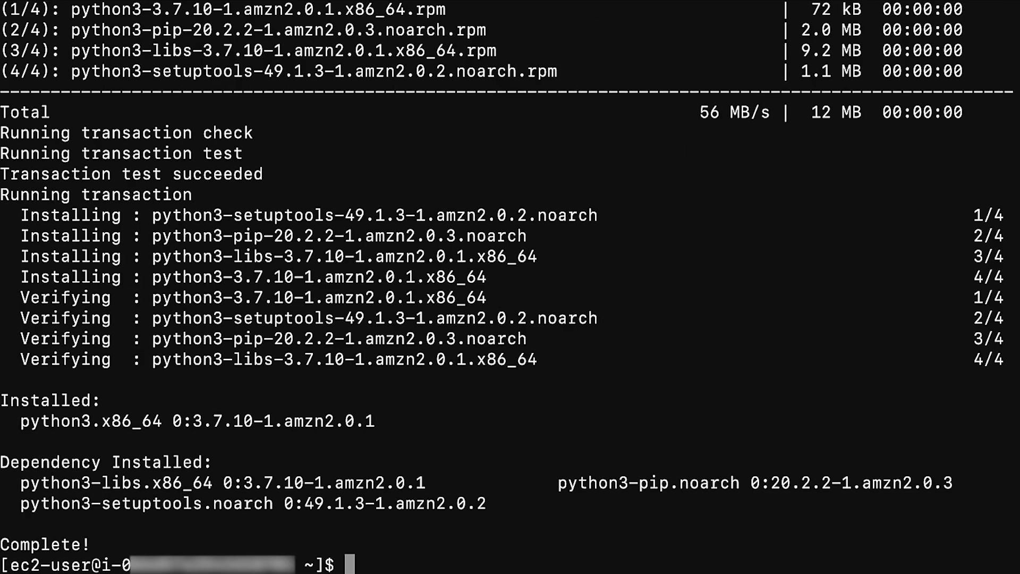
{"action": "type", "text": "sudo curl -O https://bootstrap.pypa.io/get-pip.py"}
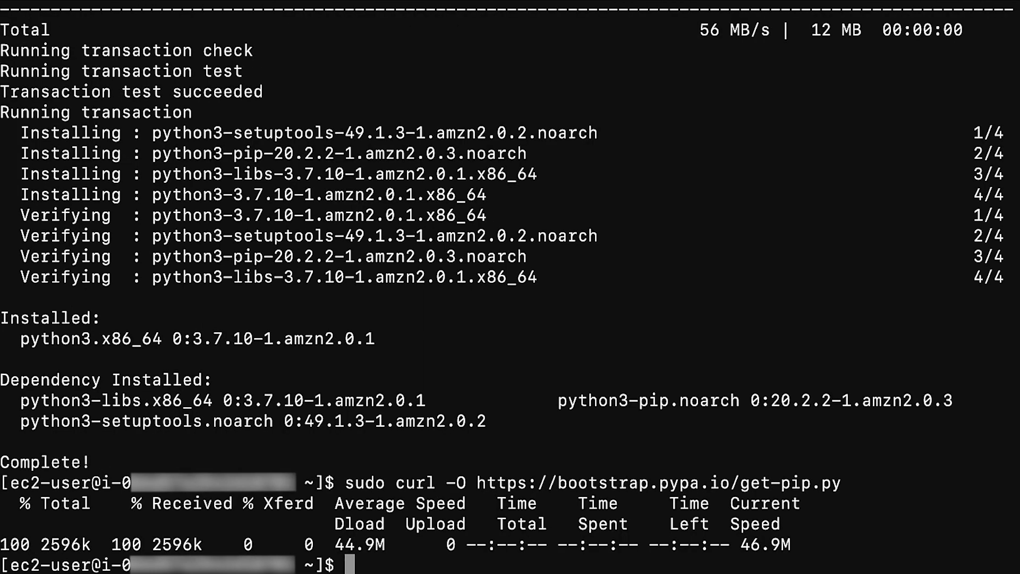
{"action": "type", "text": "python3 get-pip.py --user"}
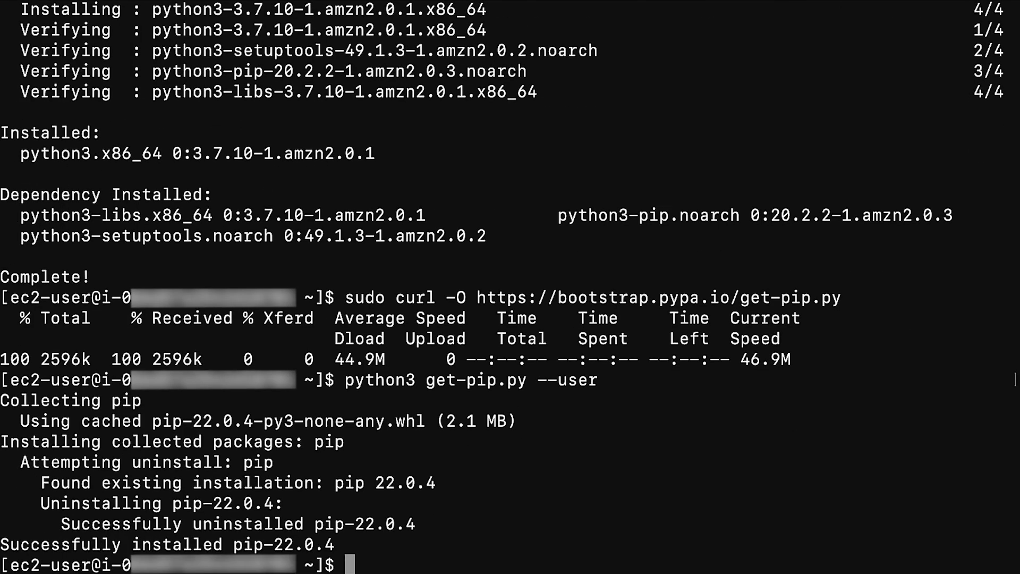
{"action": "type", "text": "pip3 install ec2instanceconnectcli"}
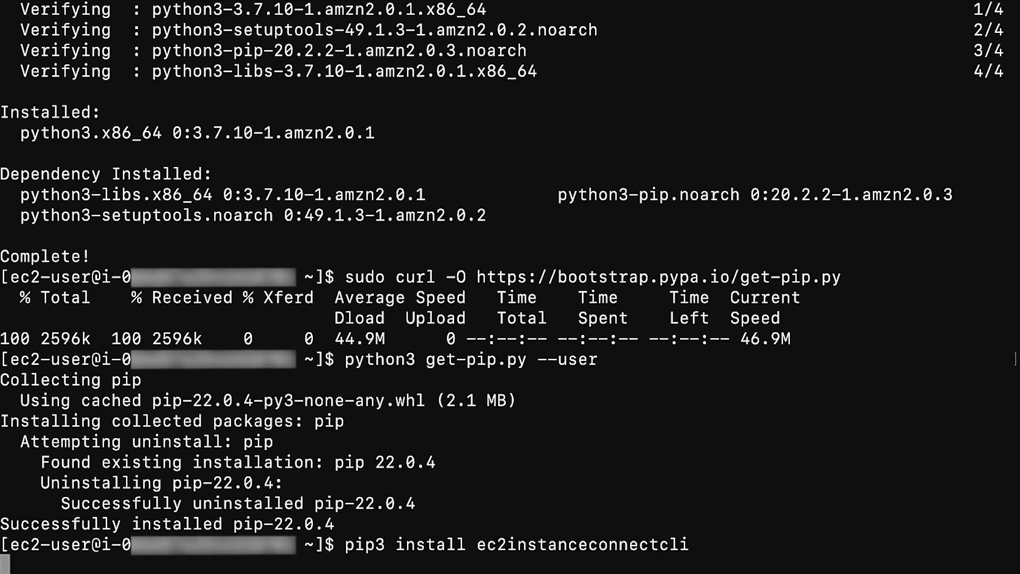